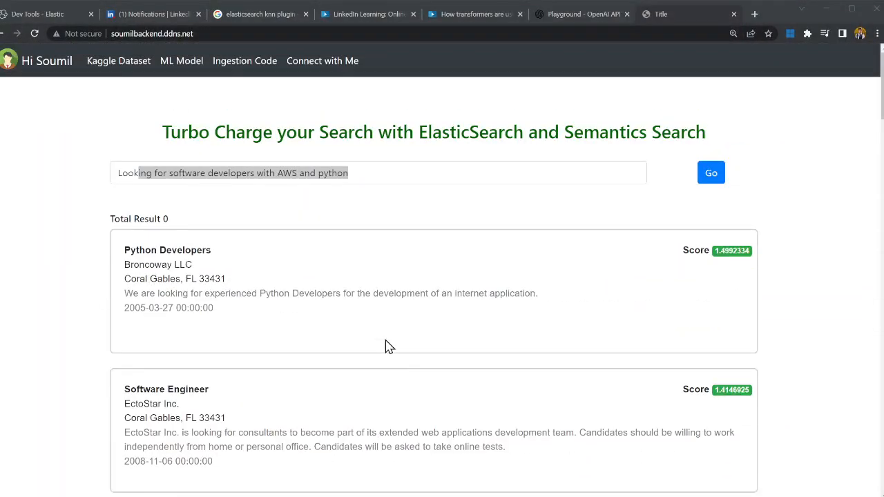
mouse_move(237, 178)
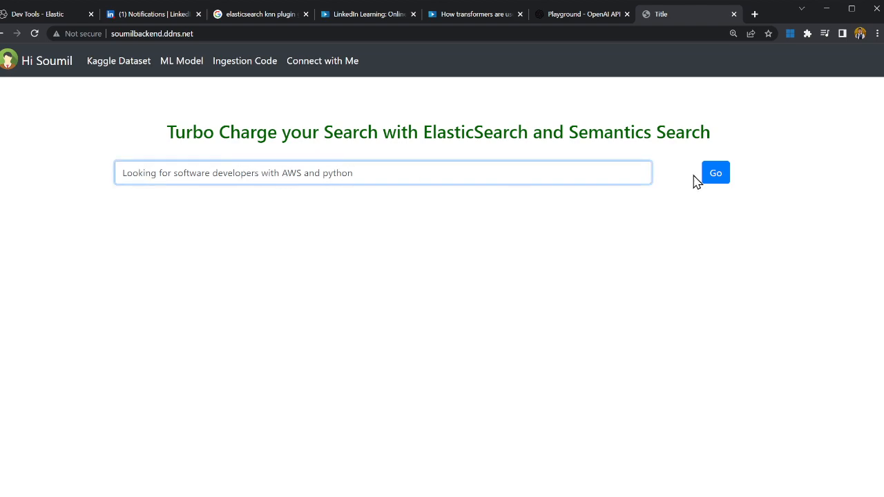
Run the 'software developers with AWS and python' search and review the scored job matches.
click(716, 172)
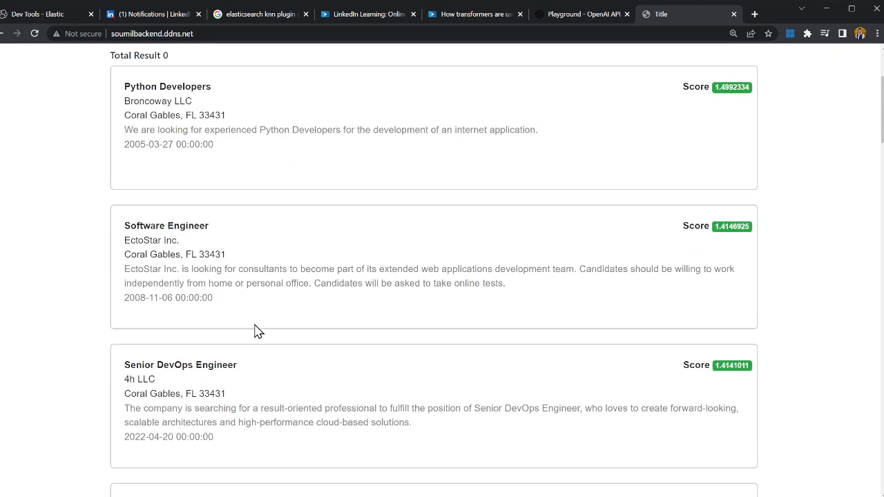
scroll(up, 3)
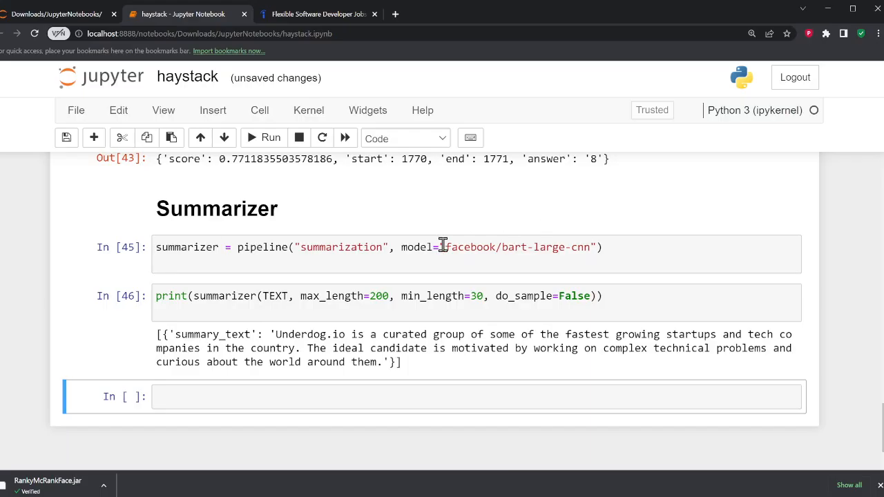
View the Indeed posting for Underdog.io's Software Engineer role and its description.
click(318, 14)
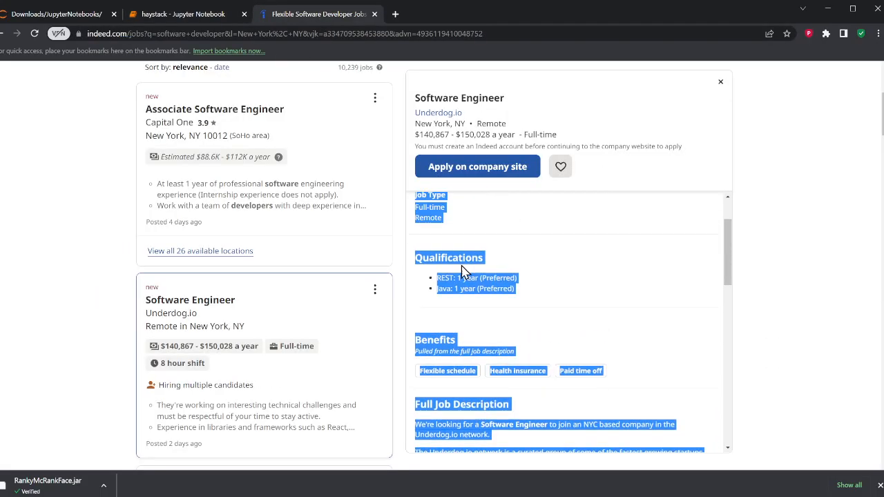
scroll(up, 3)
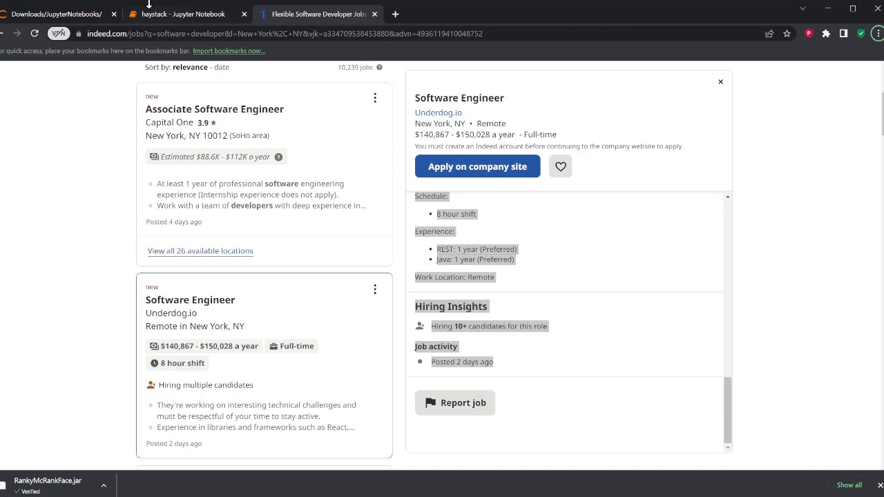
Return to the haystack notebook and review the Underdog.io posting text in the Sample Job cell.
click(178, 13)
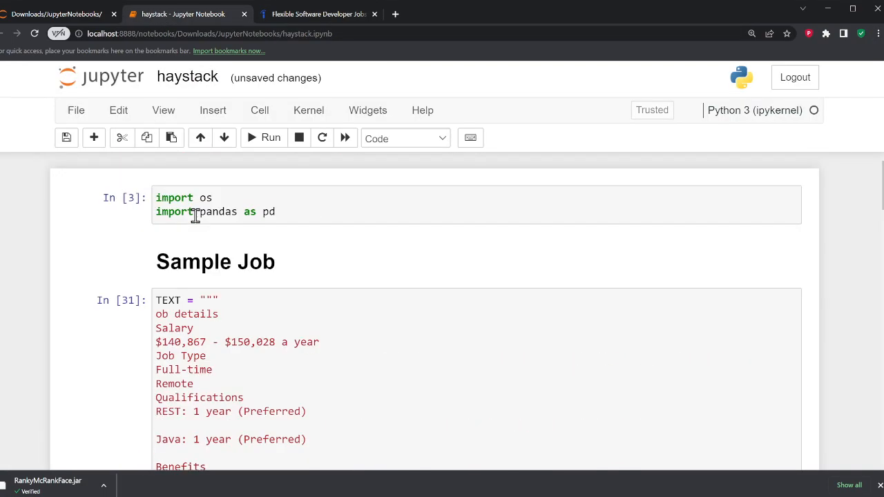
scroll(down, 3)
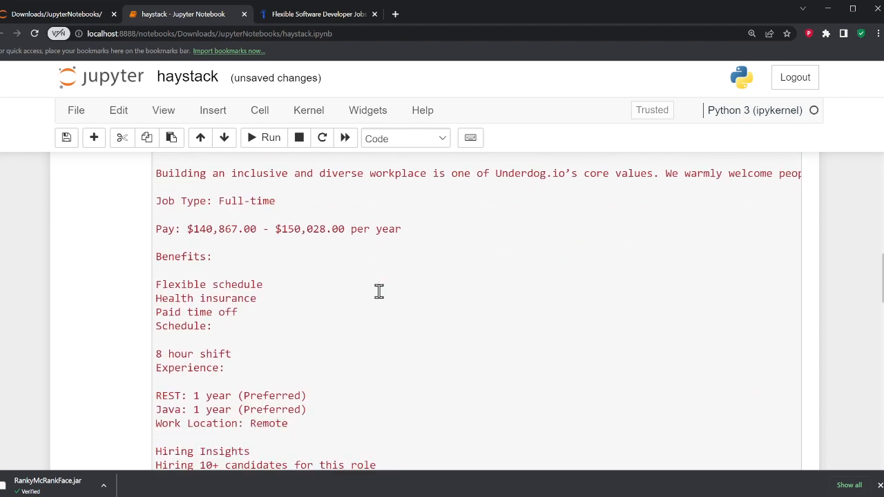
scroll(down, 3)
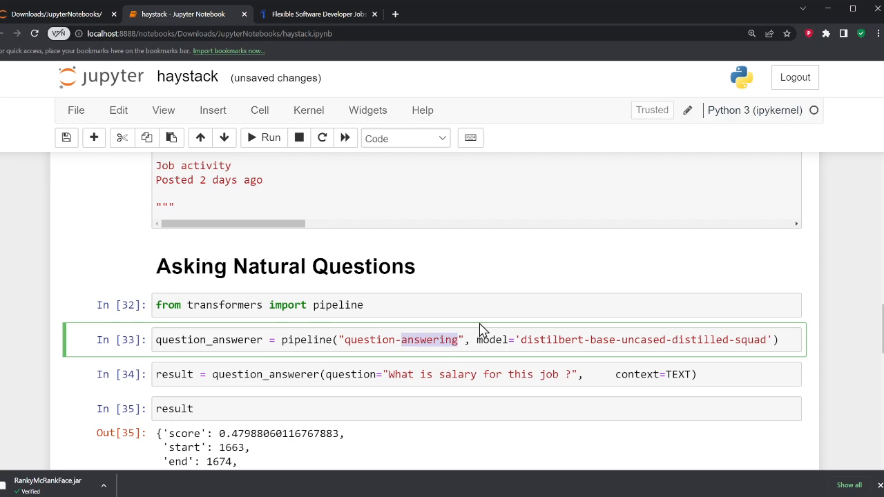
scroll(down, 3)
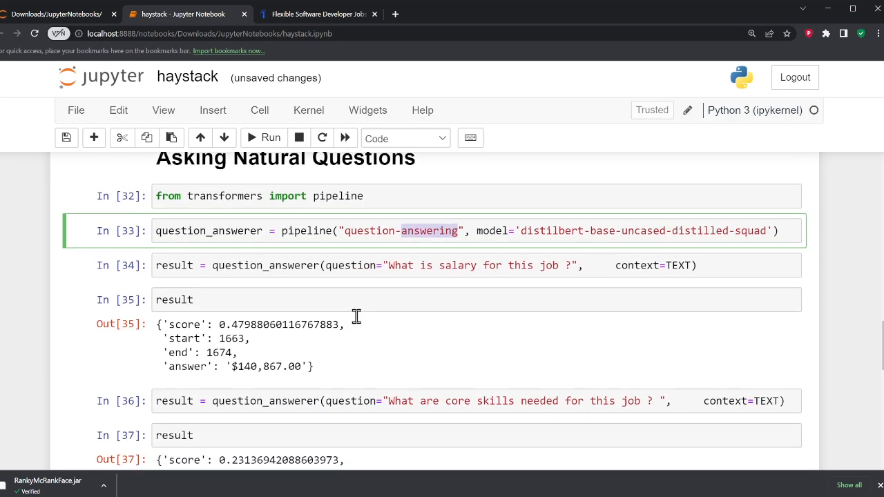
mouse_move(467, 307)
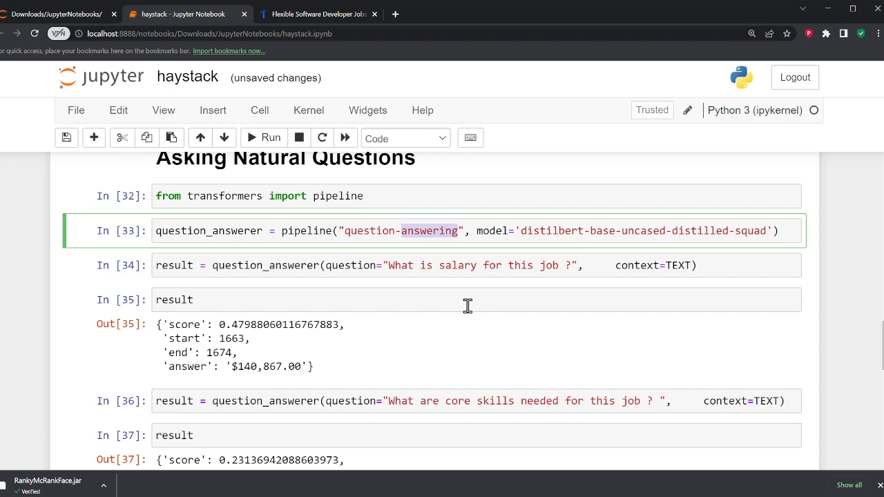
mouse_move(308, 348)
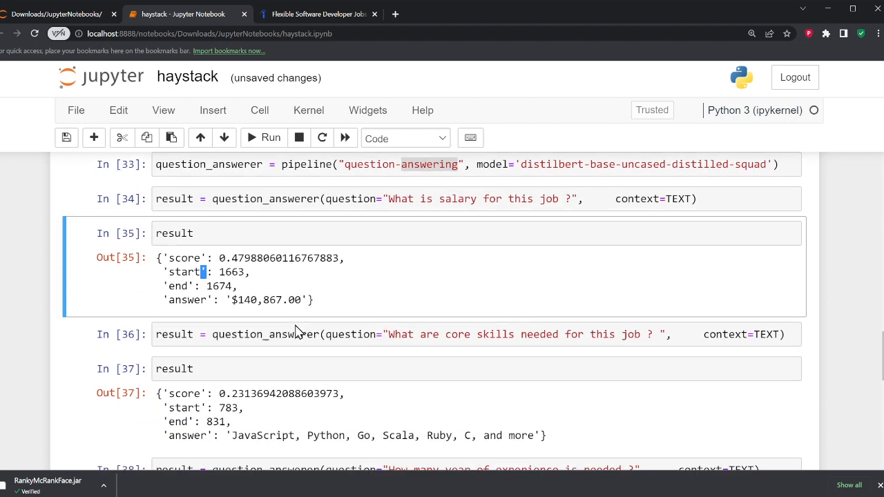
scroll(down, 3)
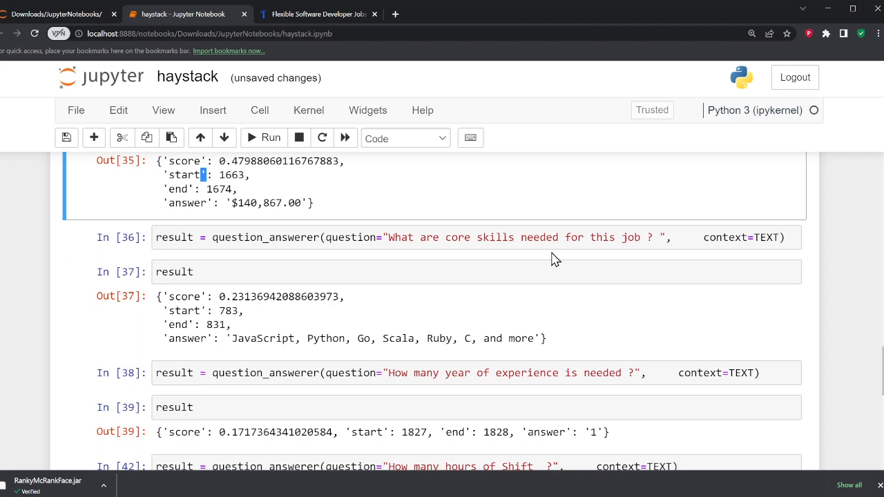
mouse_move(233, 310)
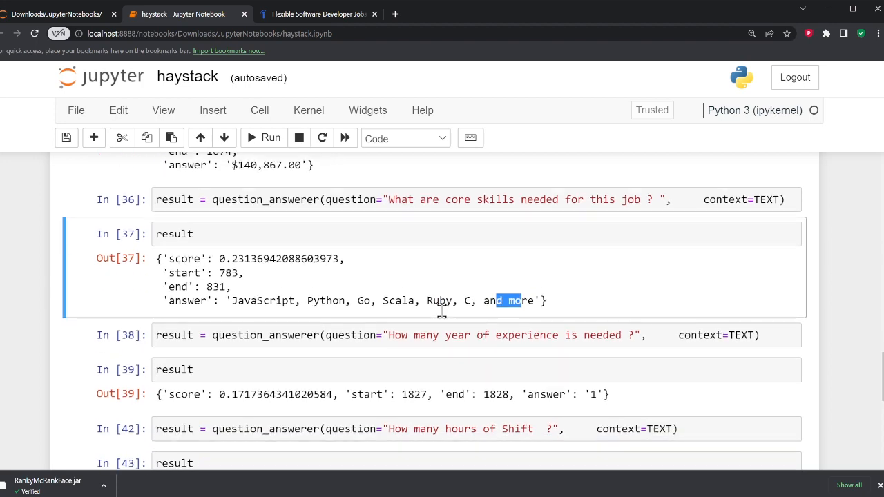
scroll(up, 3)
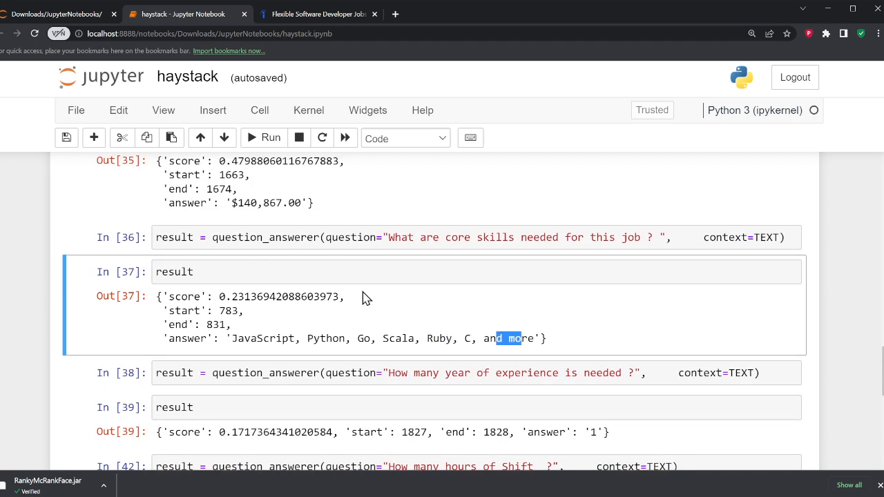
scroll(down, 3)
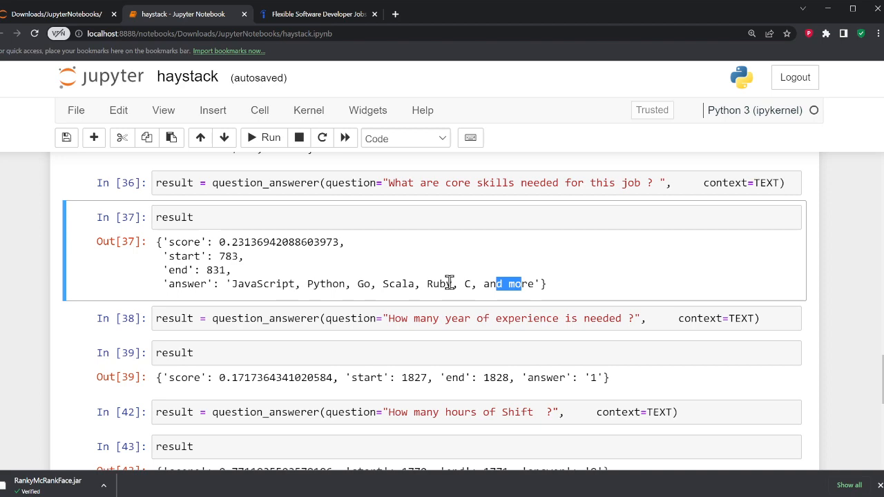
mouse_move(587, 384)
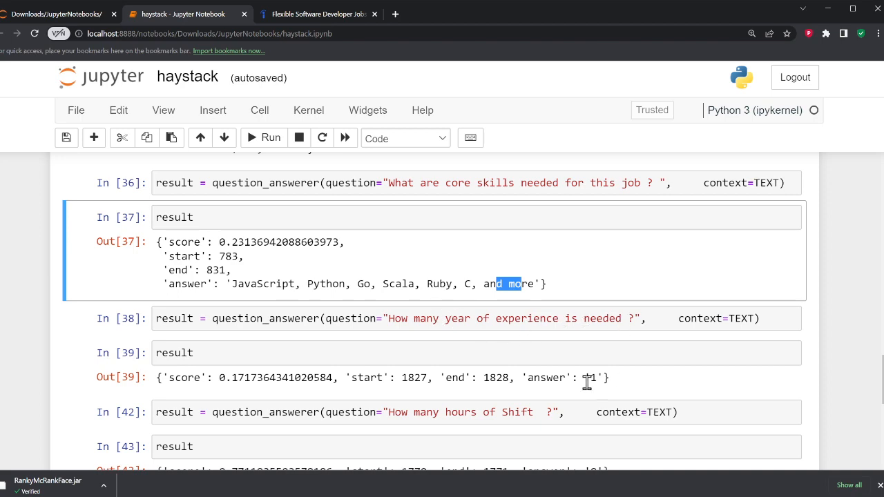
scroll(down, 3)
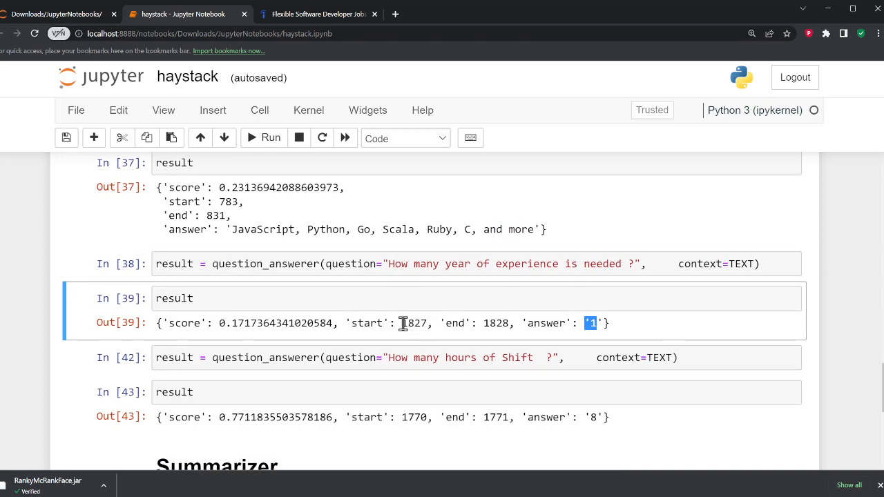
scroll(down, 3)
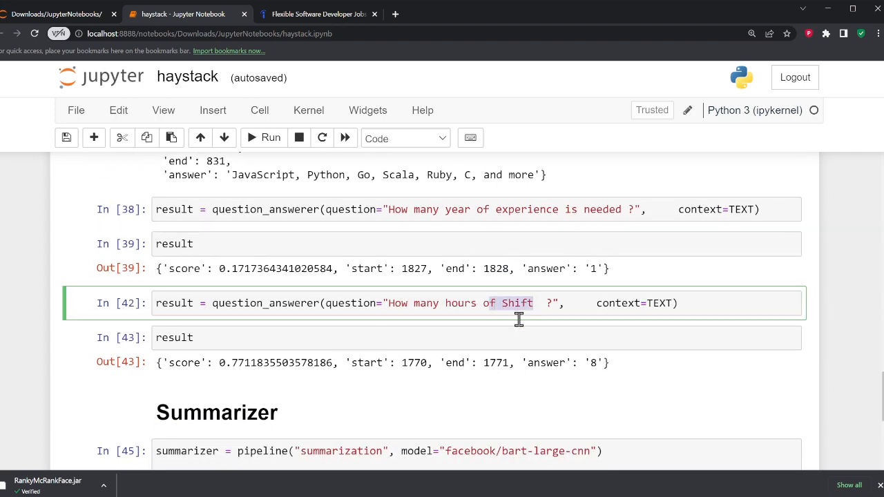
scroll(up, 3)
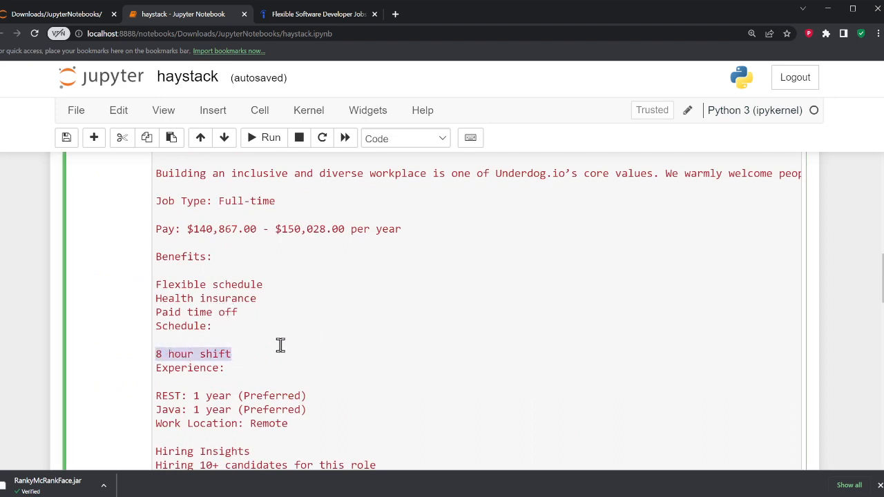
scroll(down, 3)
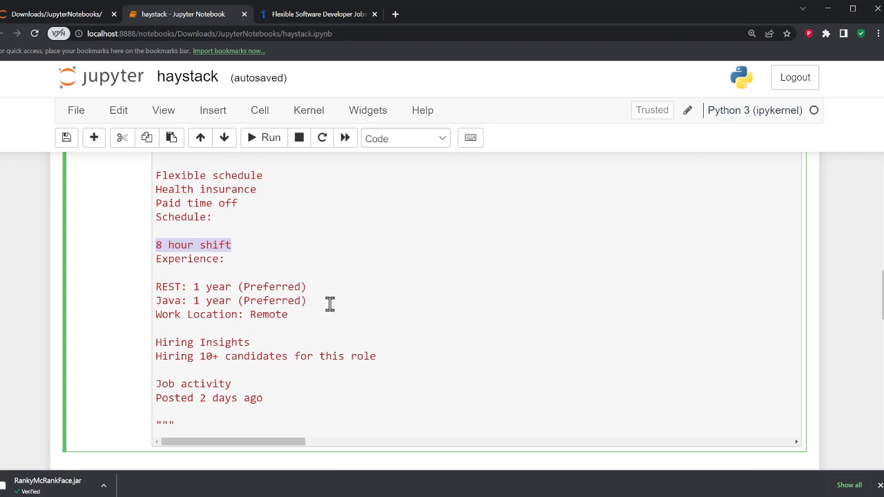
scroll(down, 3)
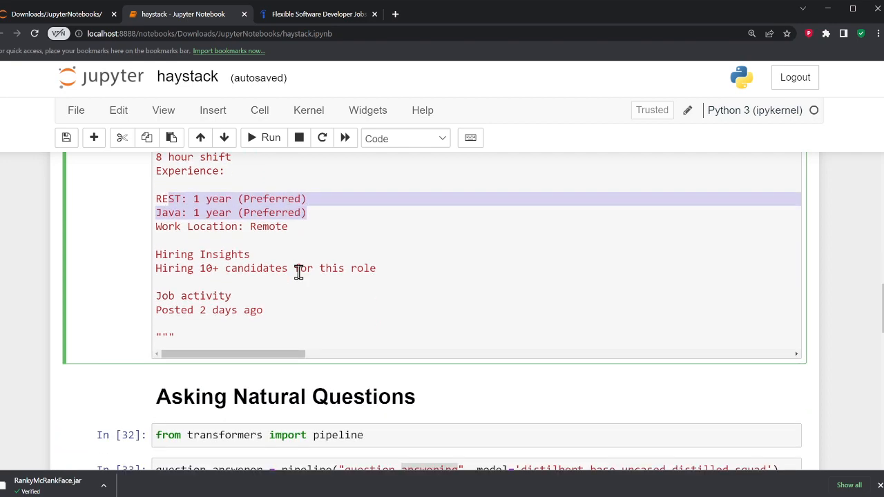
scroll(down, 3)
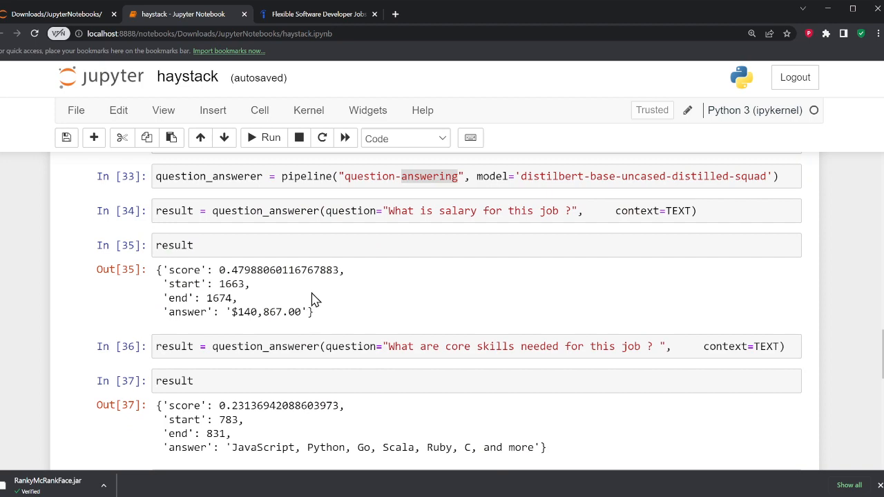
Re-run the BART summarizer on TEXT with max_length 300 to get the Underdog.io summary.
scroll(down, 3)
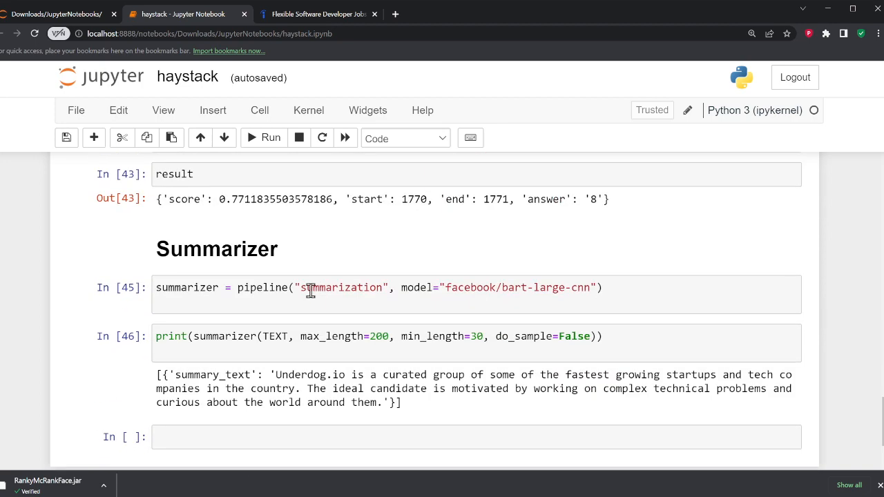
mouse_move(379, 338)
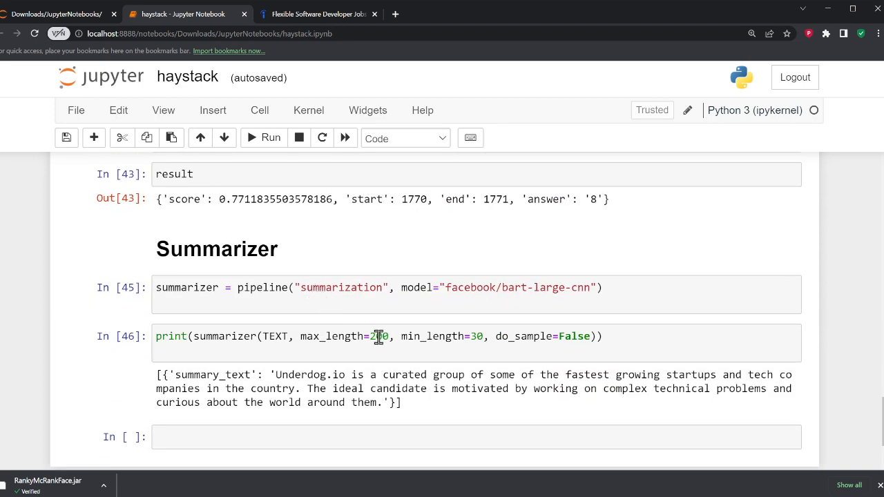
click(271, 138)
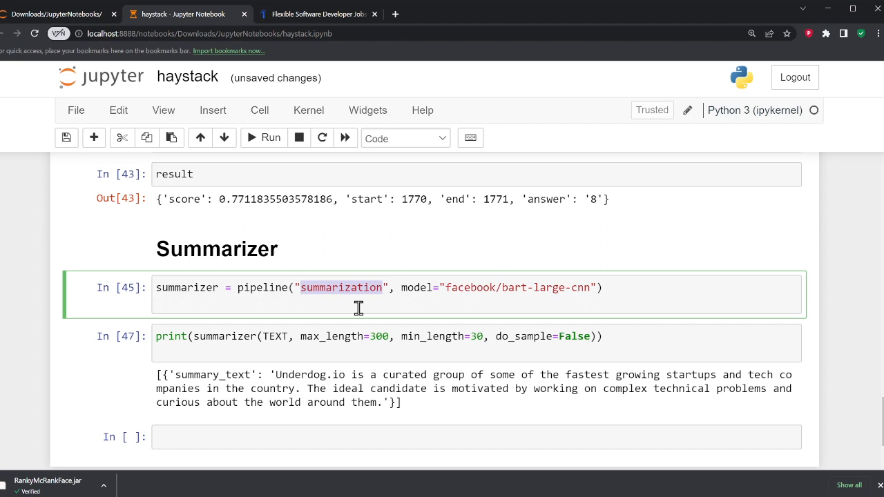
mouse_move(532, 293)
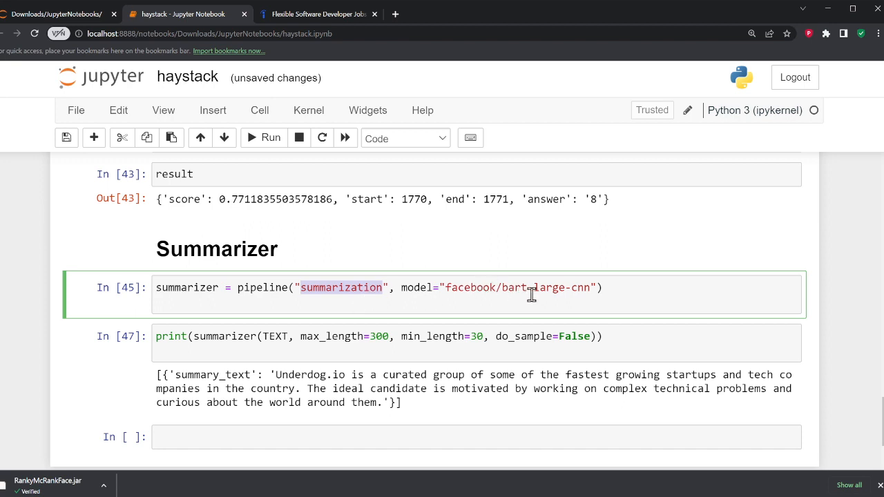
mouse_move(578, 286)
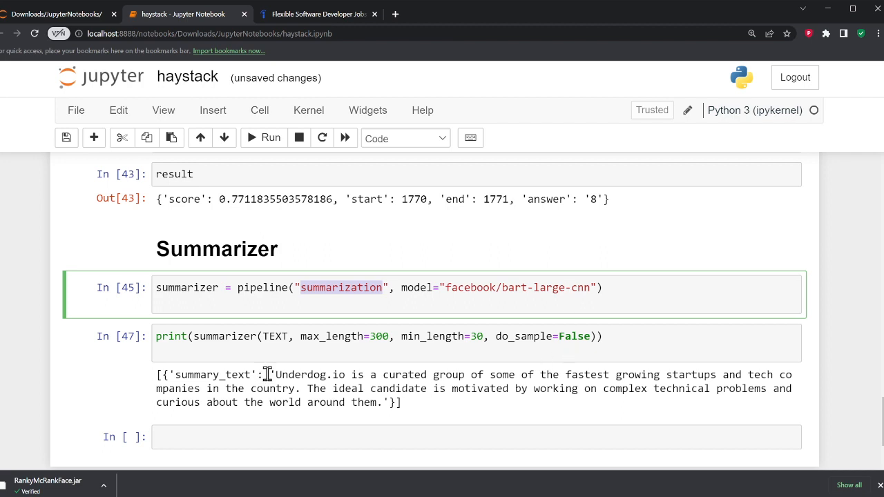
mouse_move(376, 386)
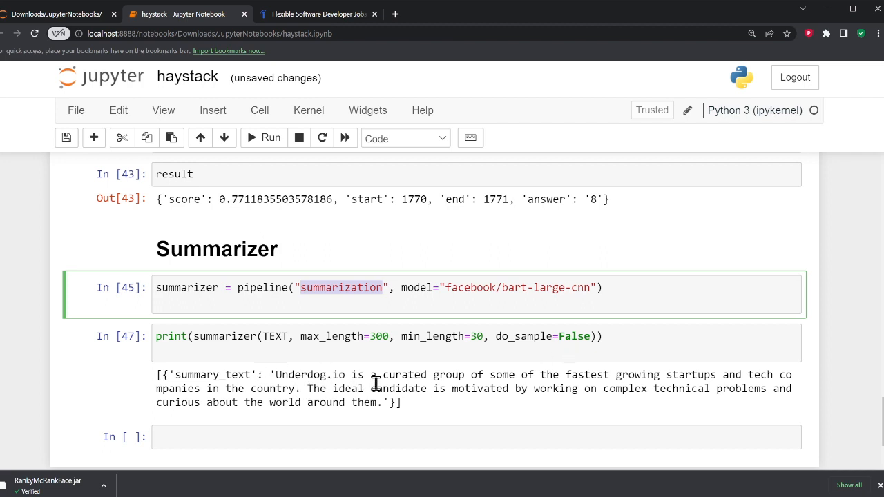
mouse_move(615, 382)
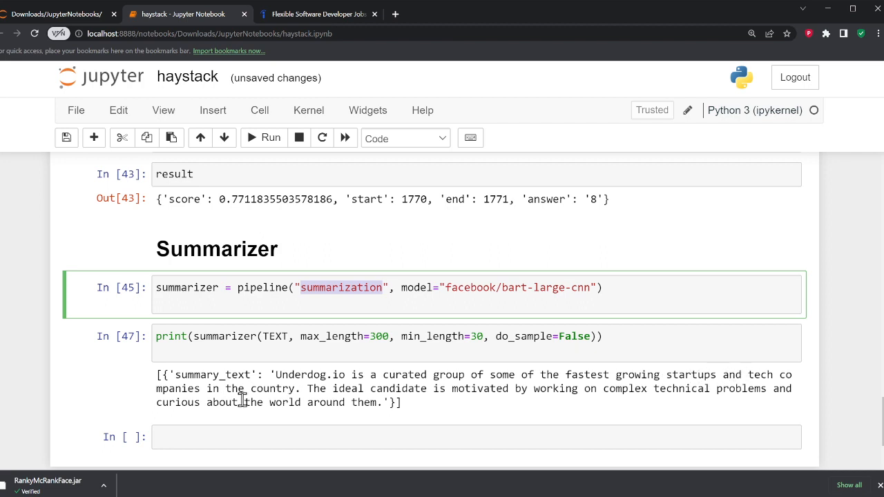
mouse_move(450, 396)
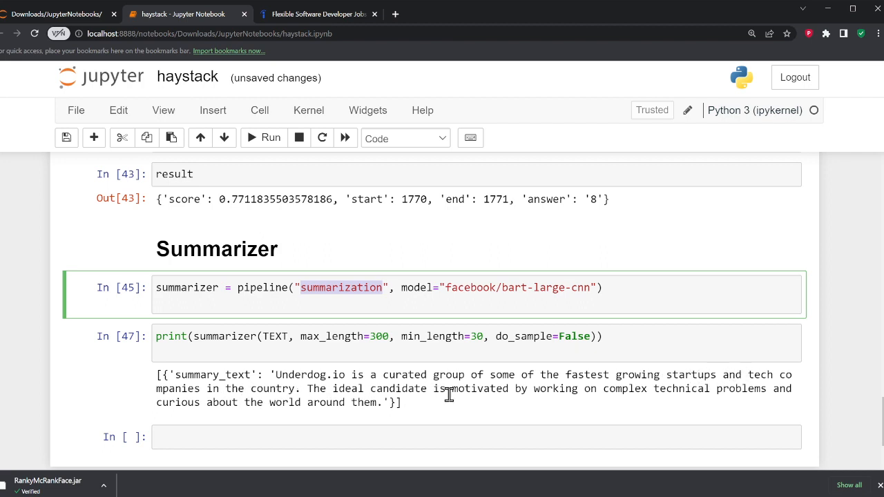
mouse_move(668, 395)
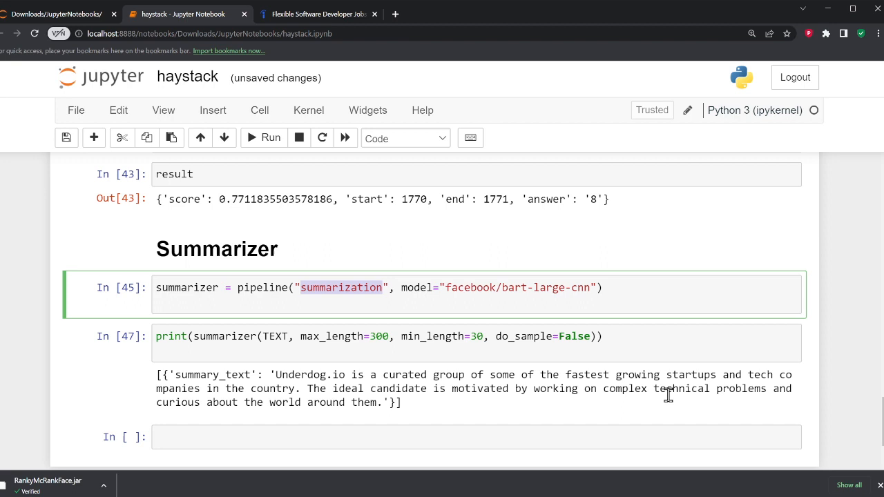
mouse_move(219, 423)
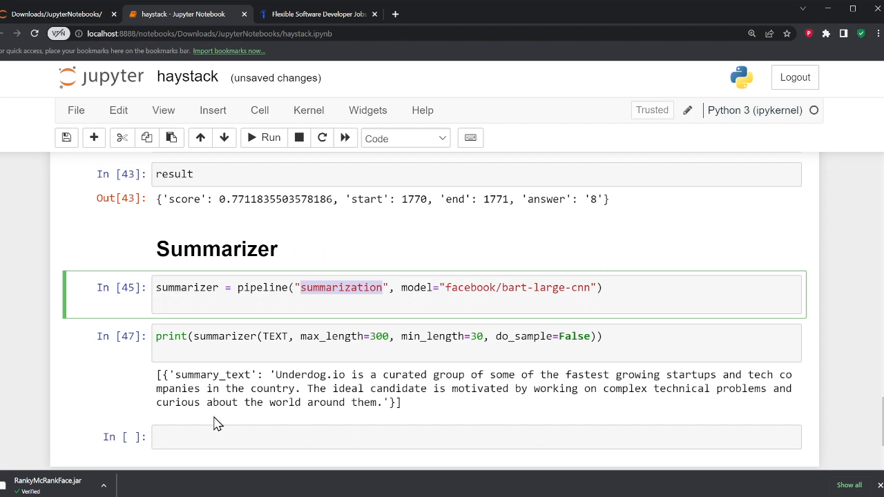
mouse_move(365, 398)
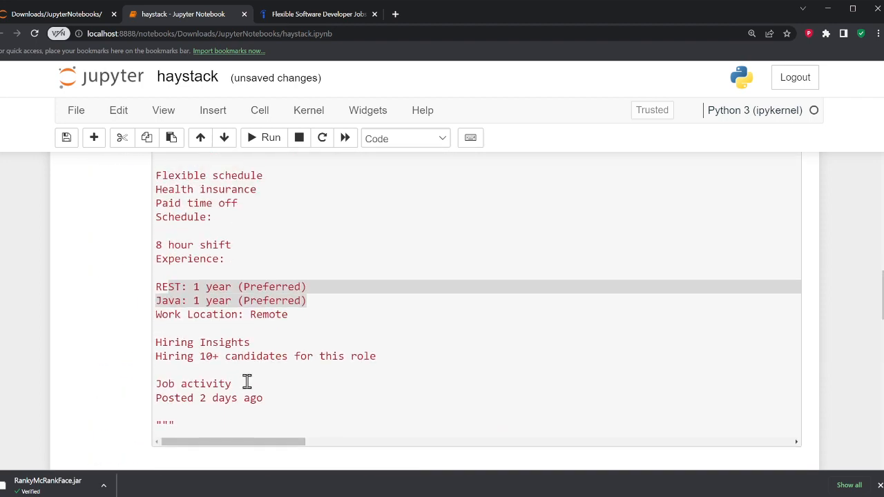
mouse_move(324, 327)
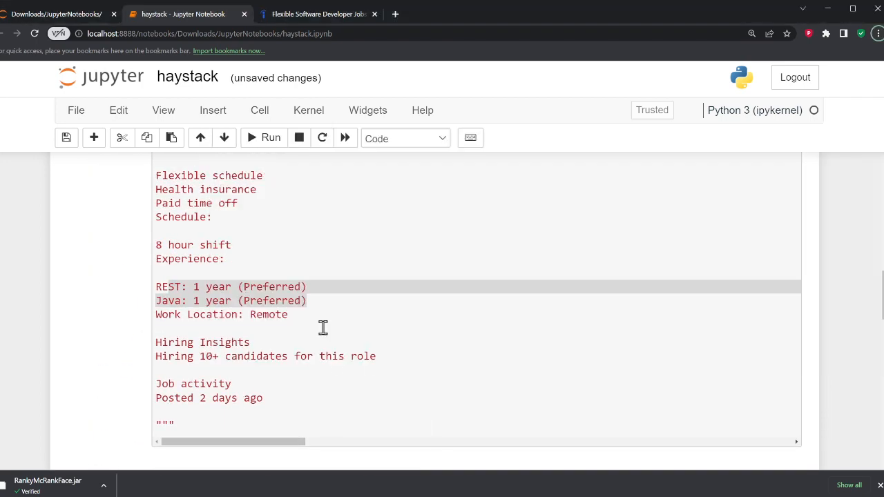
Switch from the notebook to the other Chrome window and bring up the OpenAI Playground.
key(alt+tab)
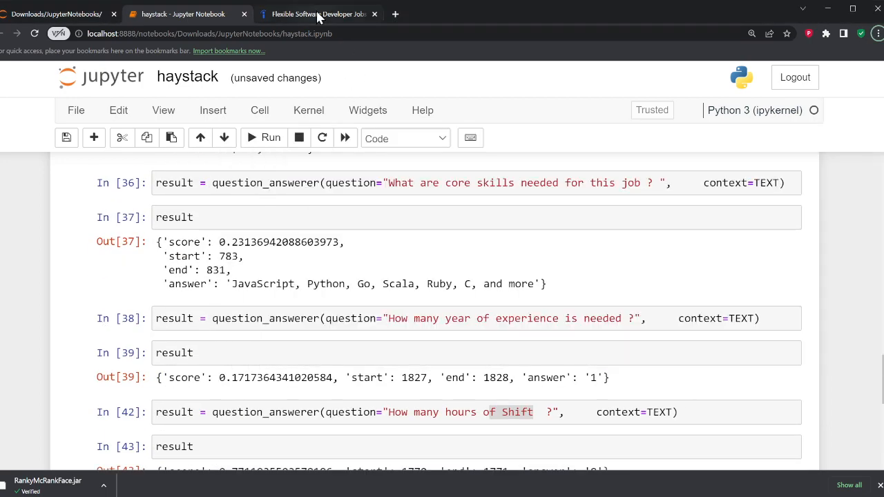
key(alt+tab)
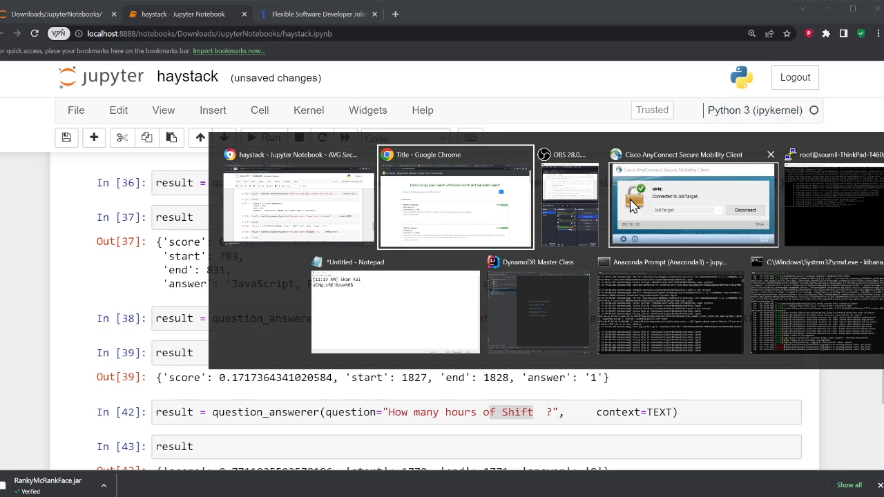
click(454, 200)
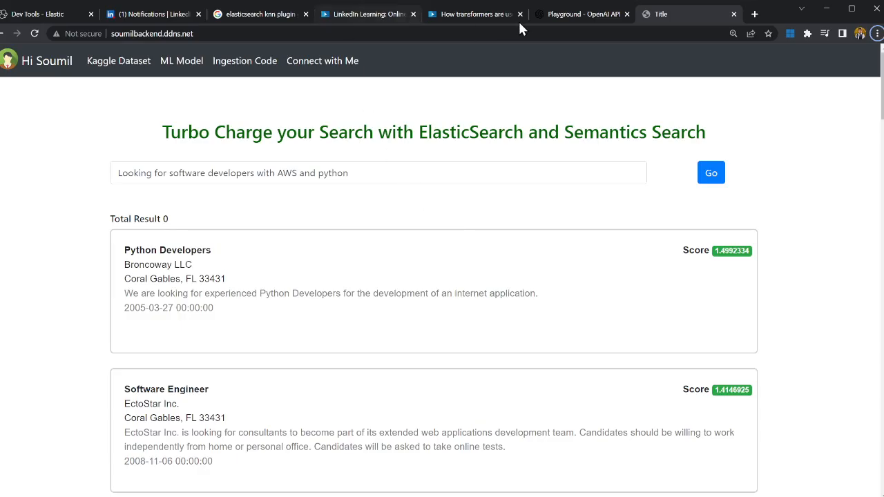
click(581, 13)
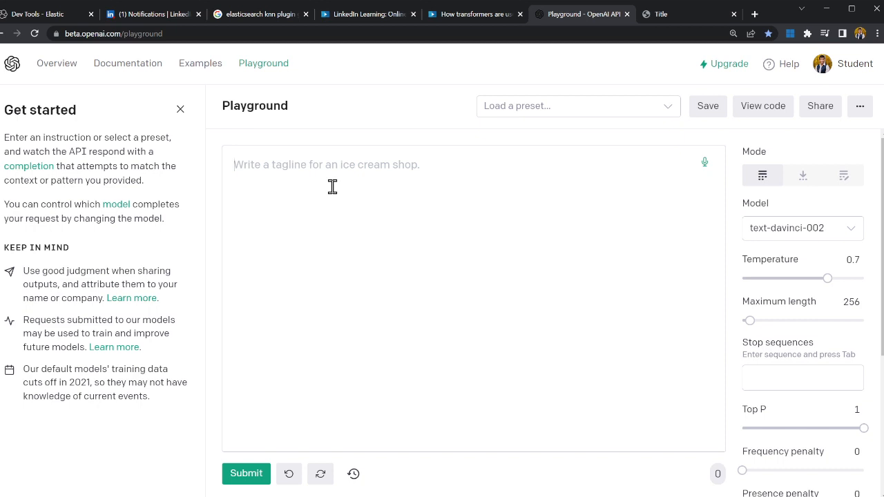
Submit 'what can you write me a job description for software developer ?' to text-davinci-002.
text(what)
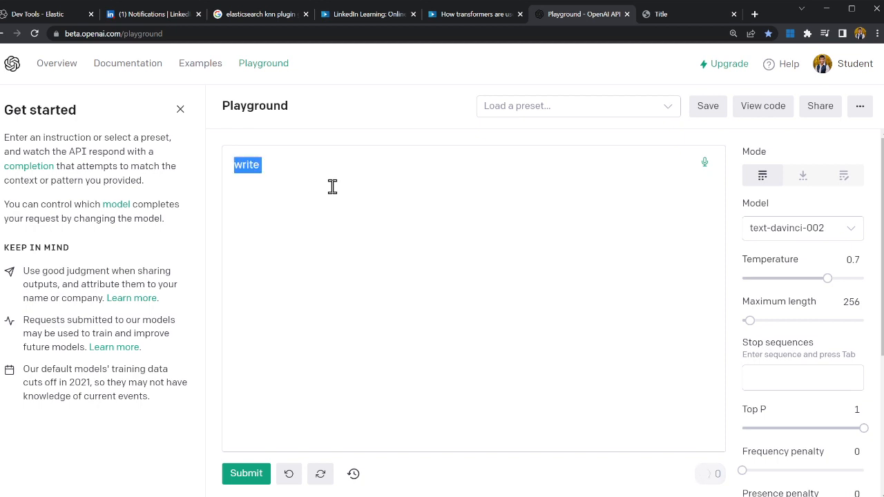
text(can you writ)
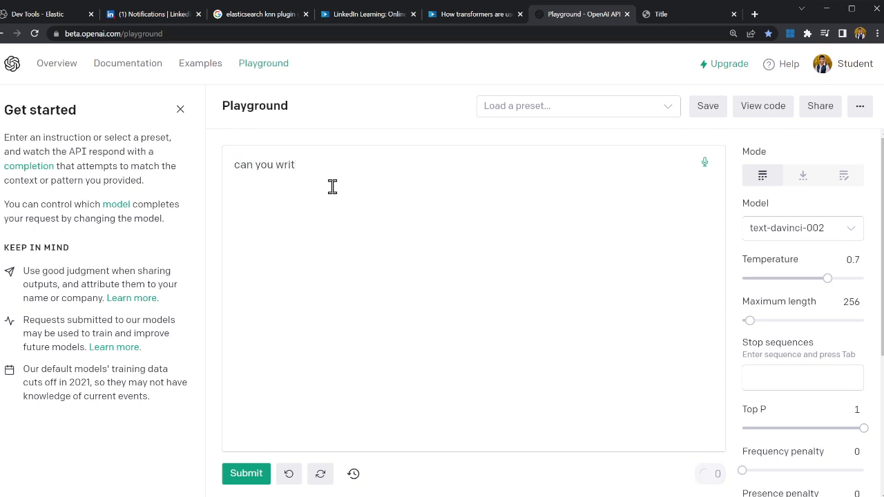
text(e me a)
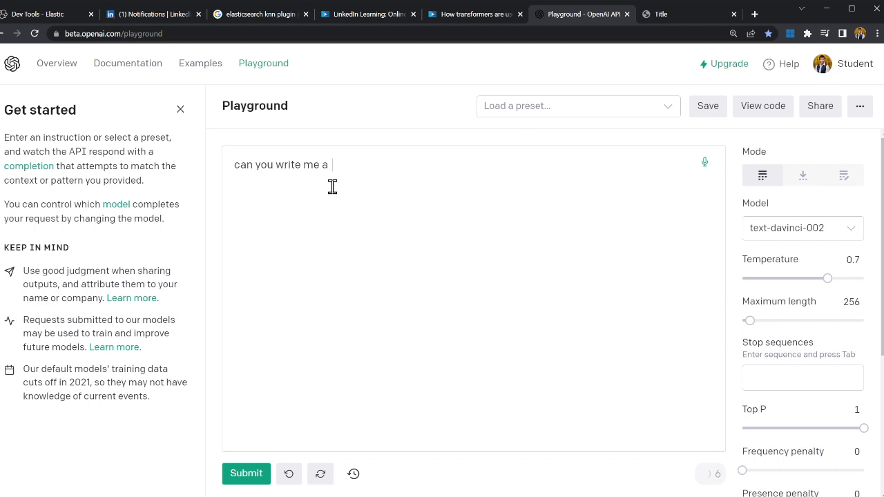
text(jobdescription)
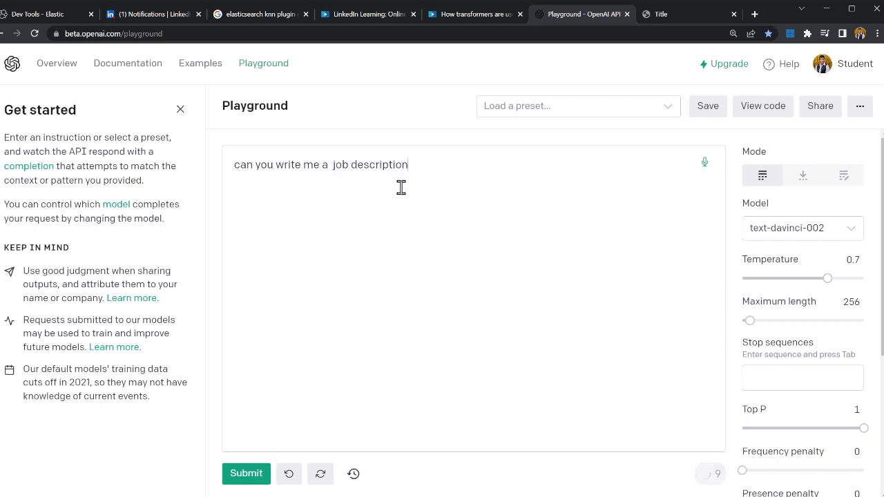
text(for softwa)
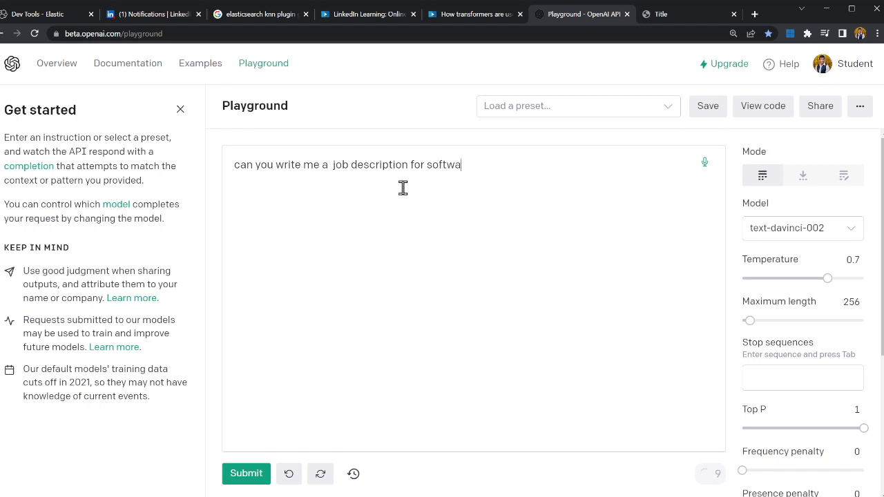
text(re dev)
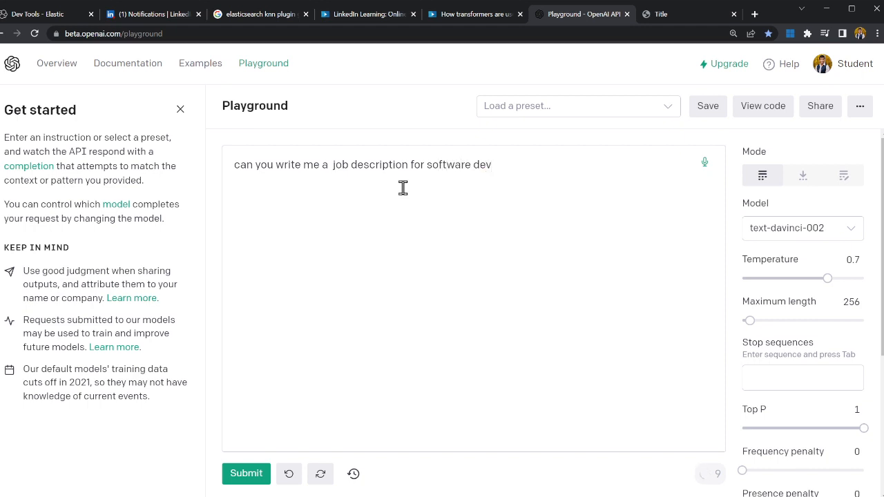
text(eloper ?)
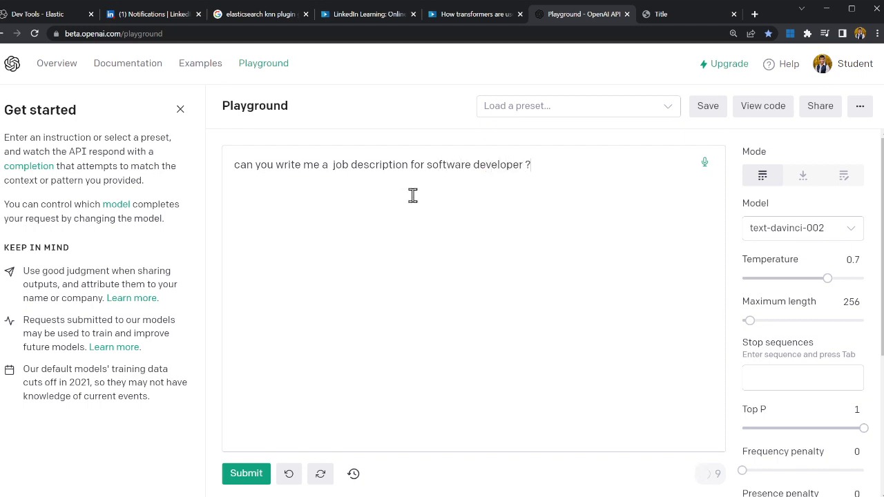
click(246, 473)
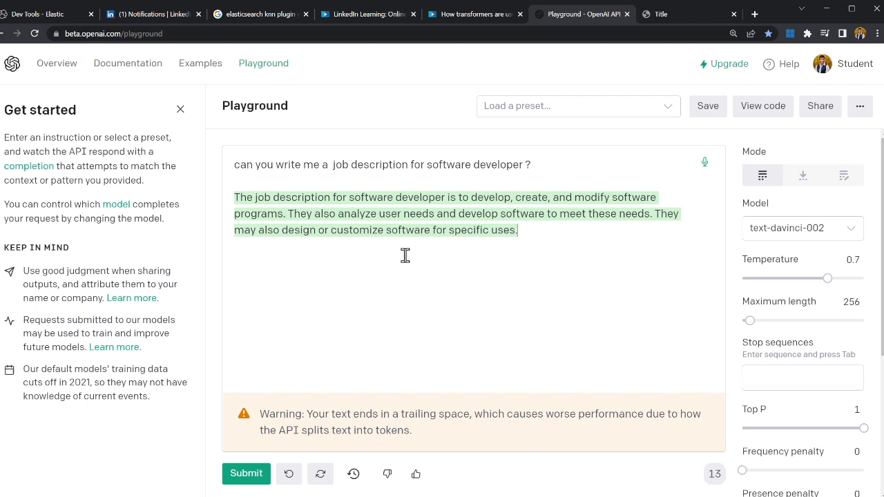
mouse_move(580, 205)
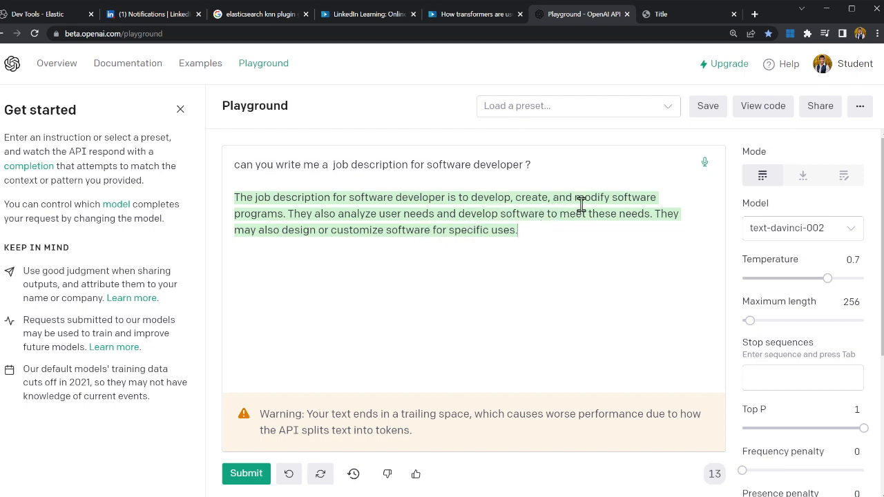
mouse_move(345, 229)
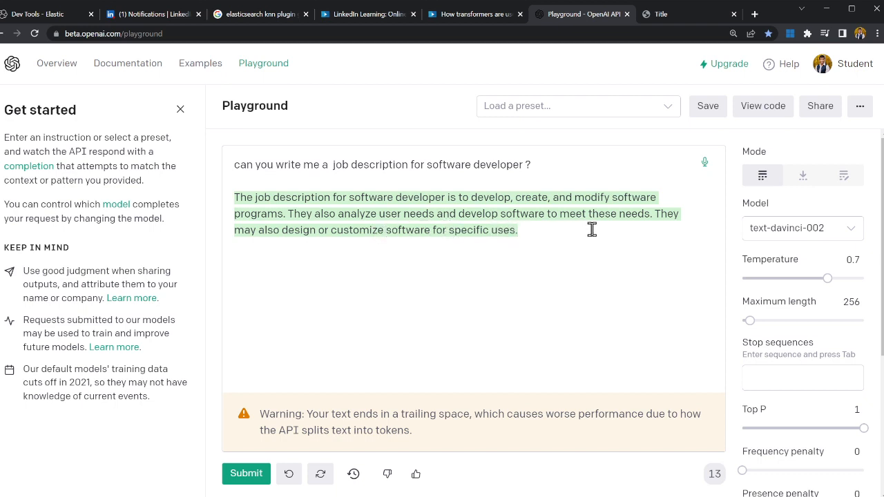
mouse_move(281, 251)
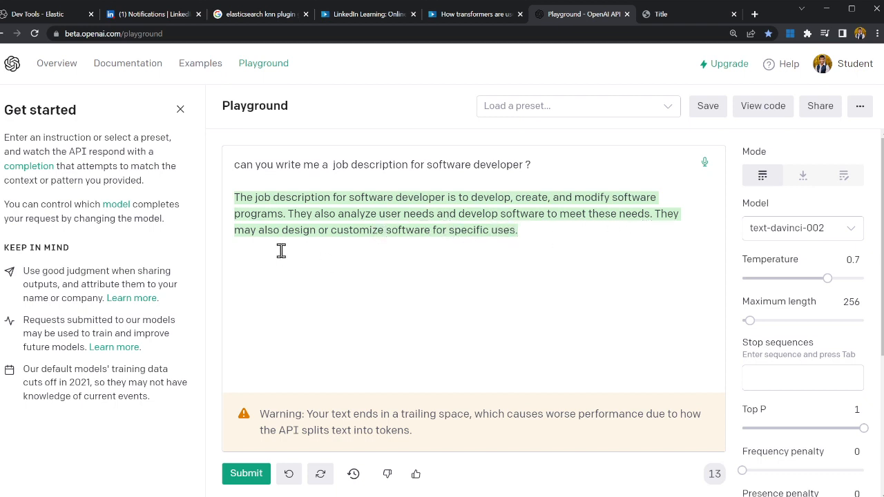
mouse_move(323, 246)
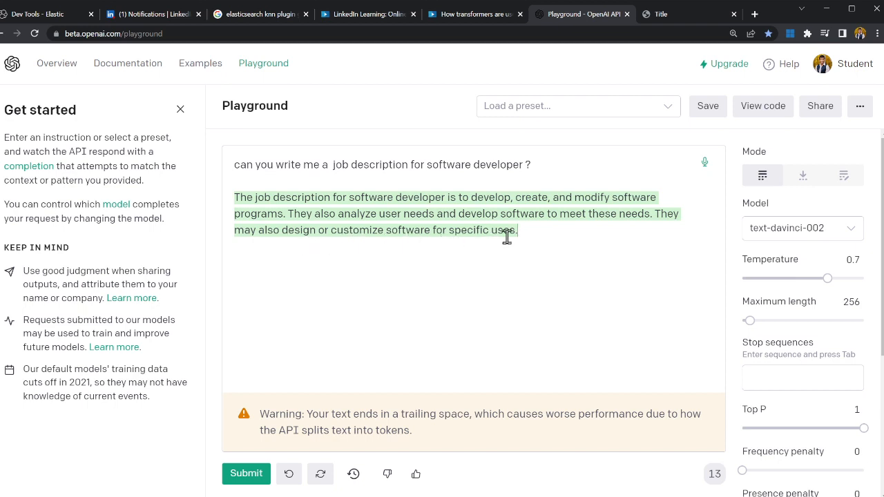
mouse_move(771, 257)
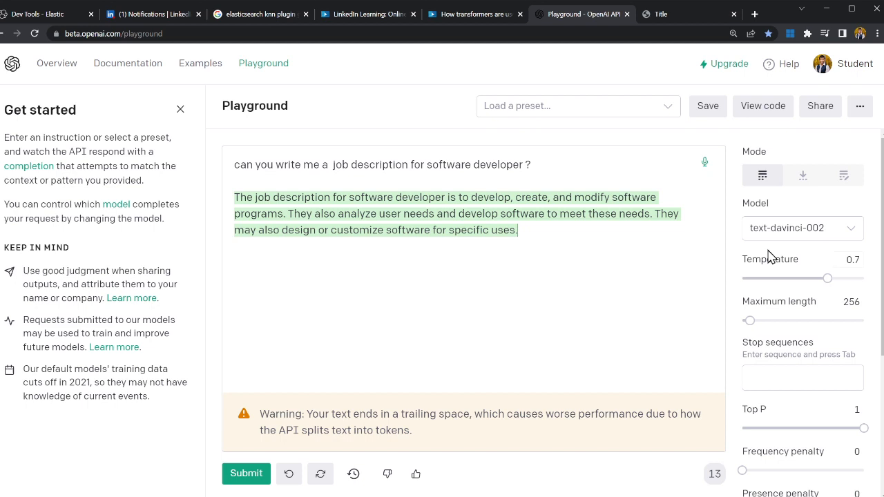
mouse_move(779, 226)
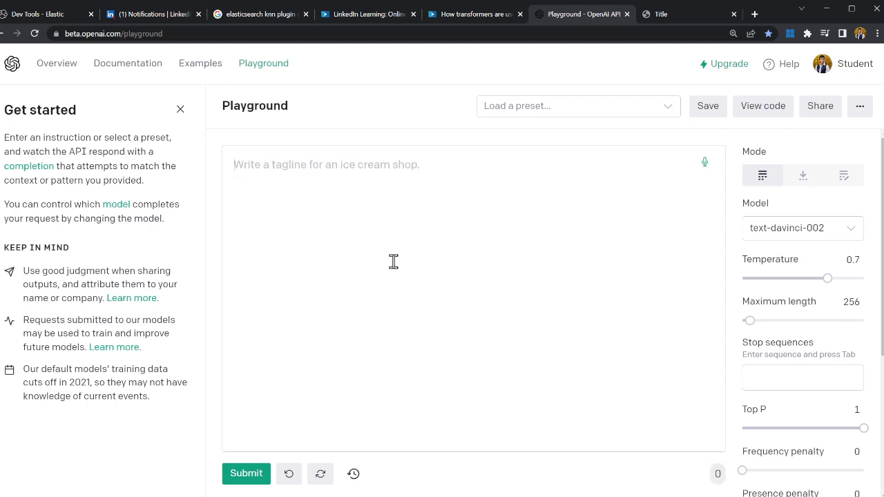
Submit 'write me a PTO application ?' and get a short time-off request letter.
text(write)
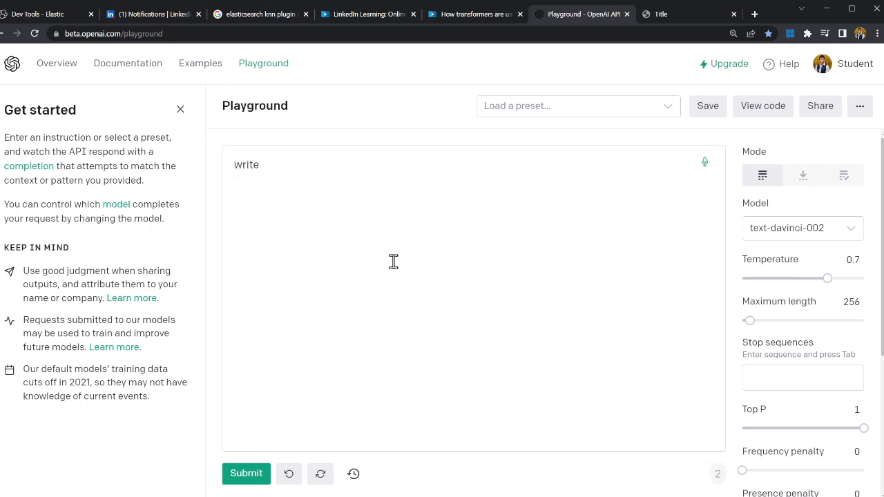
text(me a leave)
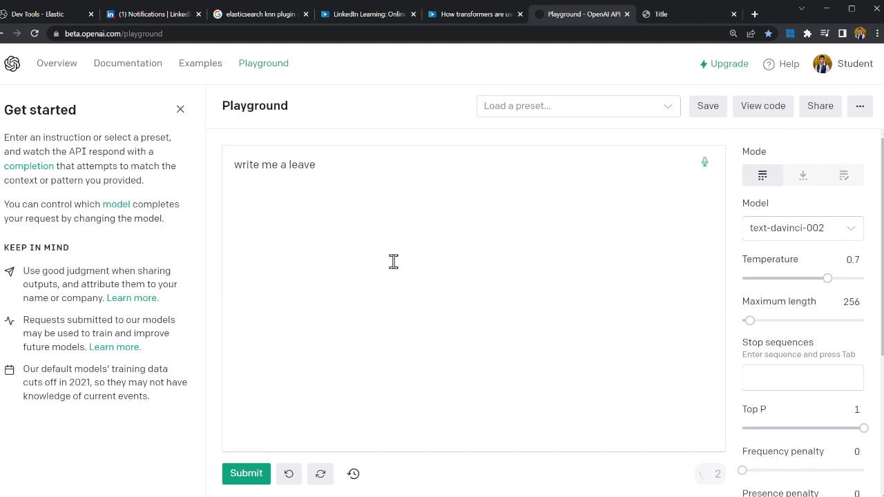
key(Backspace)
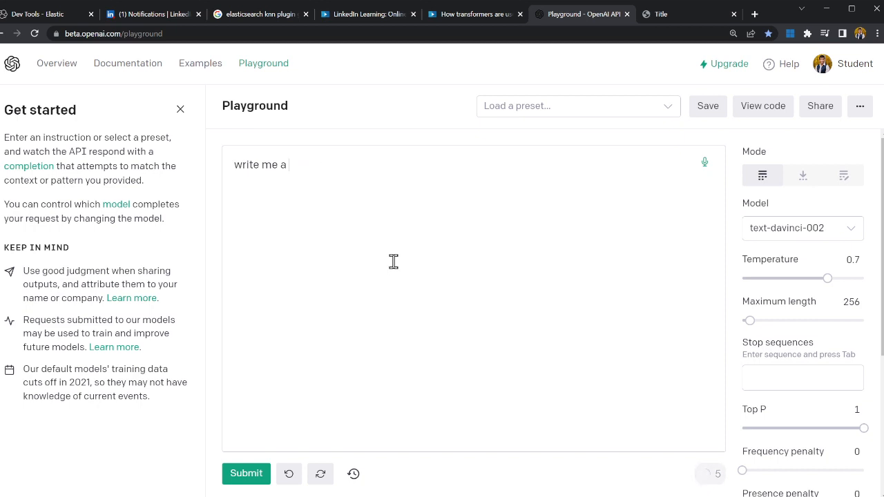
text(PTO appli)
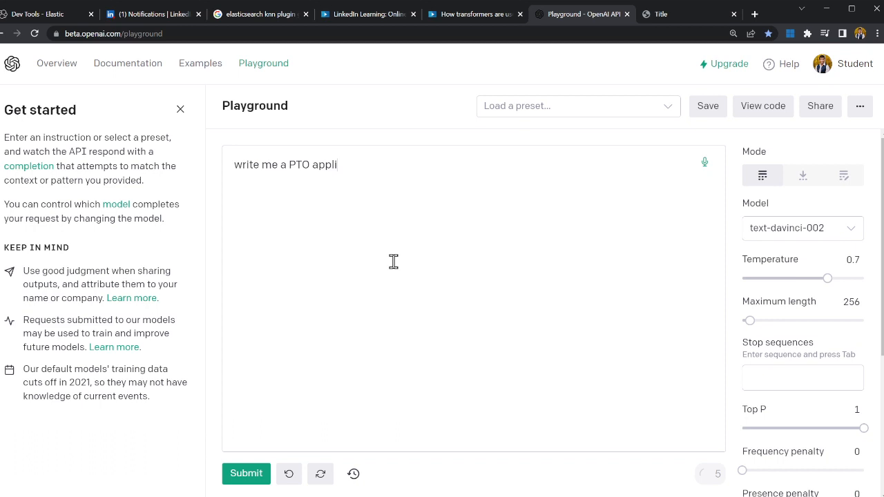
text(cation ?)
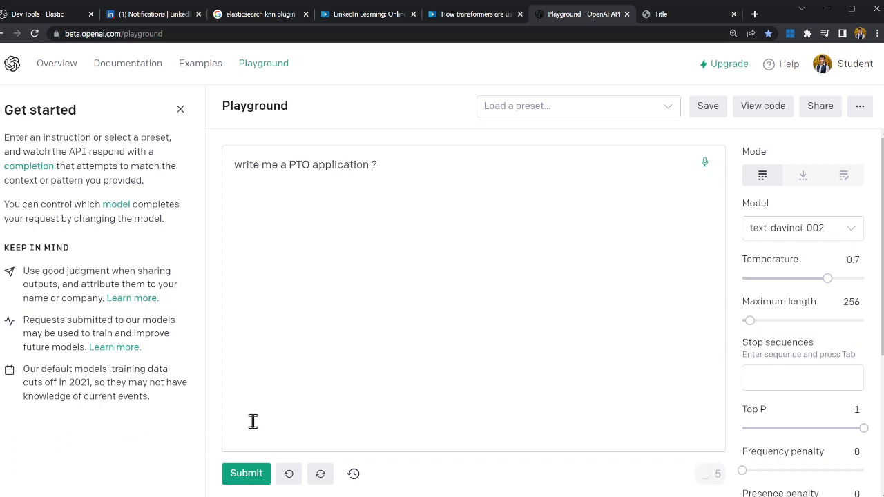
click(246, 472)
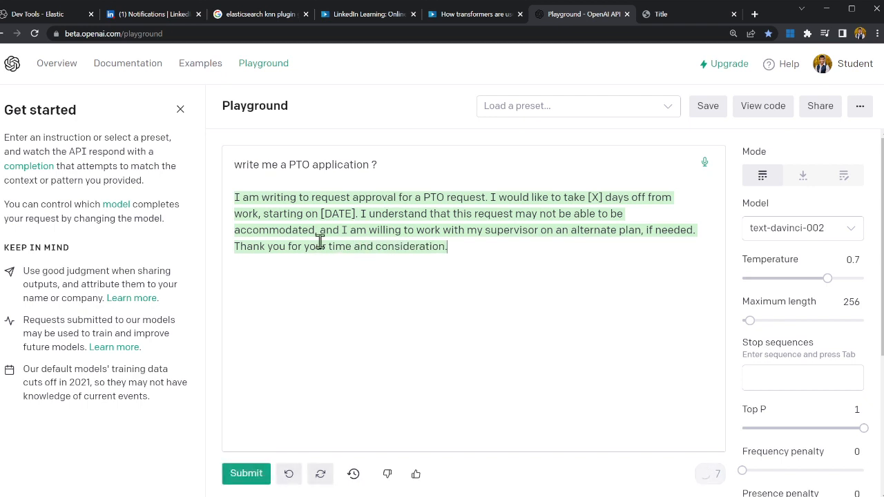
mouse_move(481, 214)
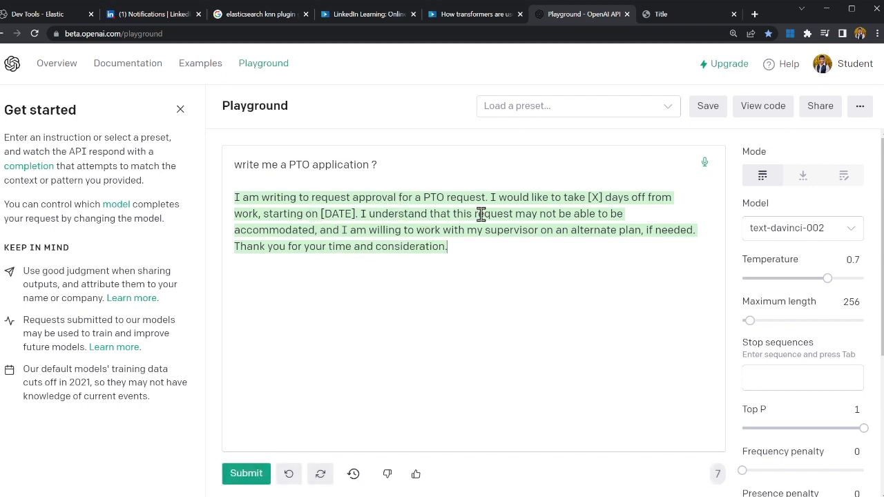
mouse_move(591, 207)
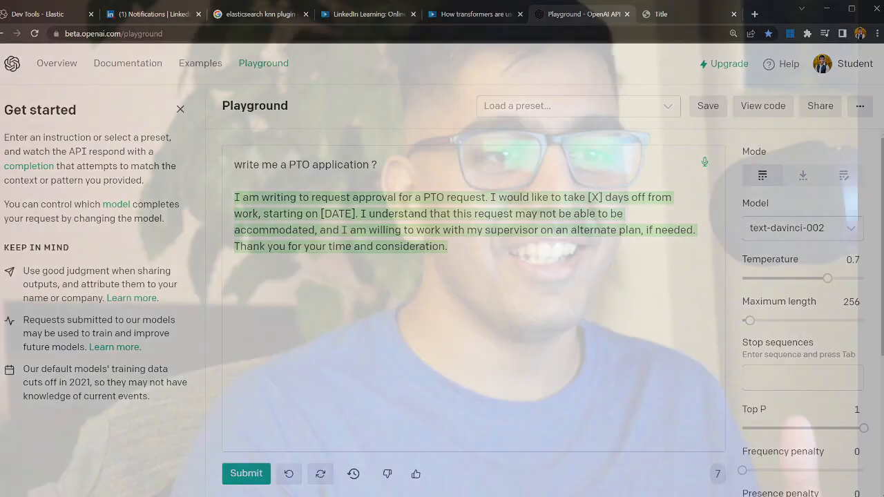
mouse_move(396, 50)
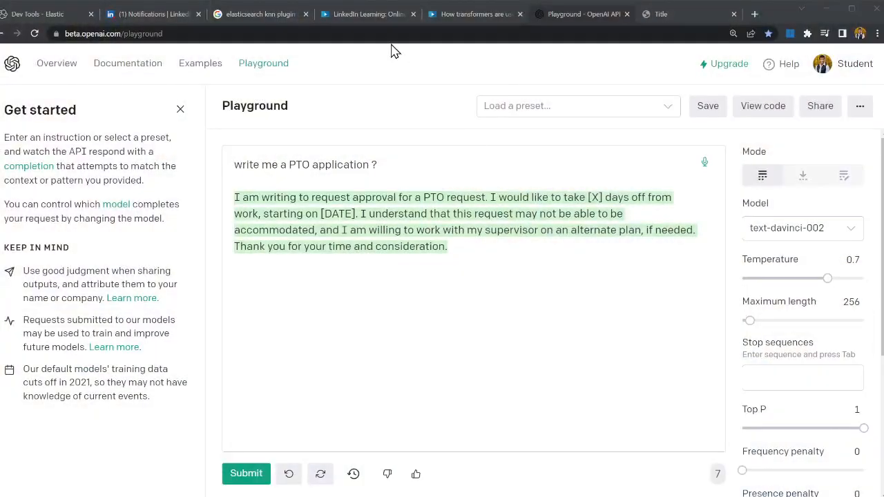
mouse_move(459, 193)
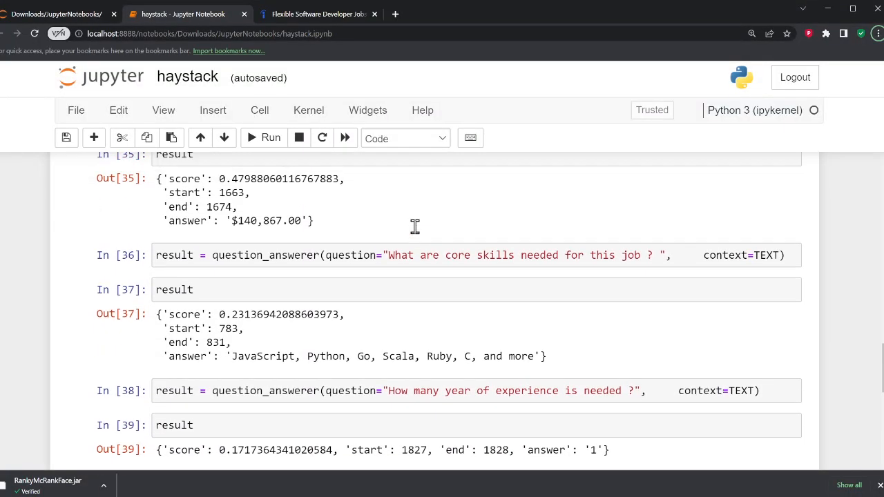
scroll(up, 3)
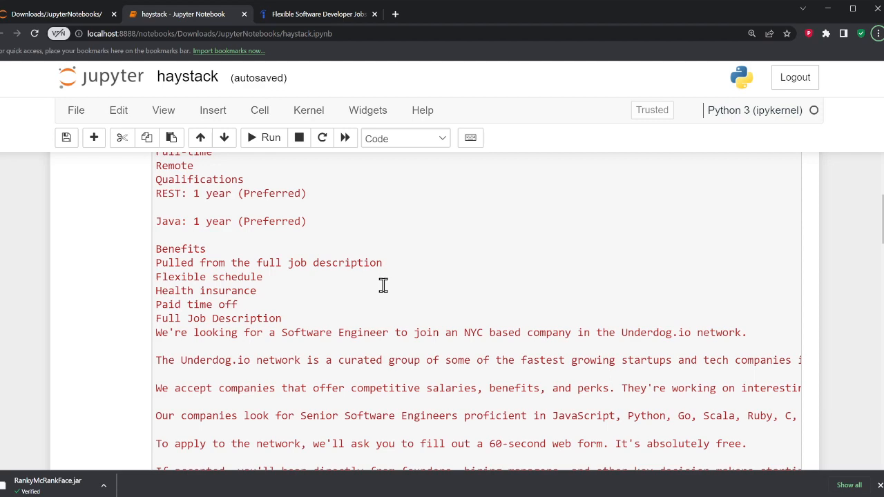
scroll(up, 3)
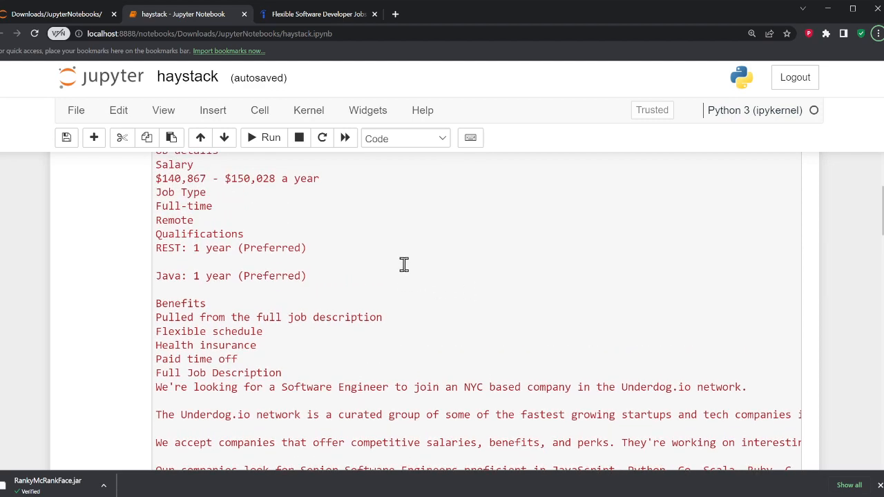
scroll(down, 3)
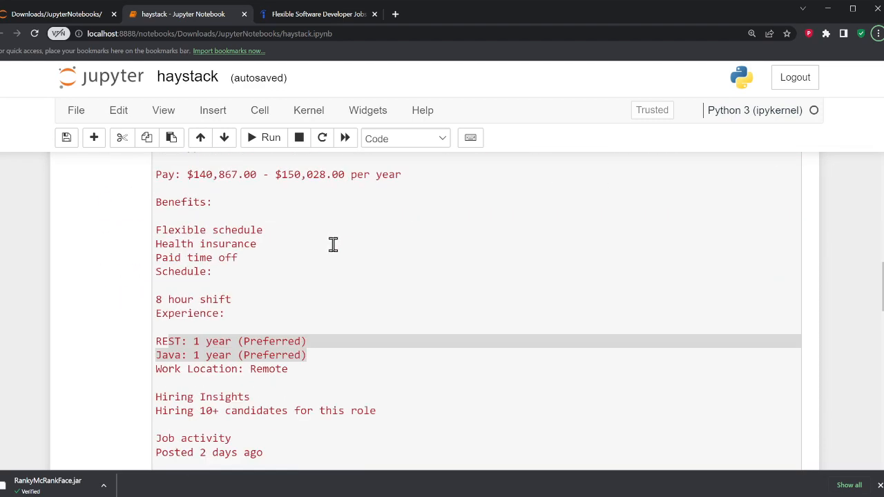
scroll(up, 3)
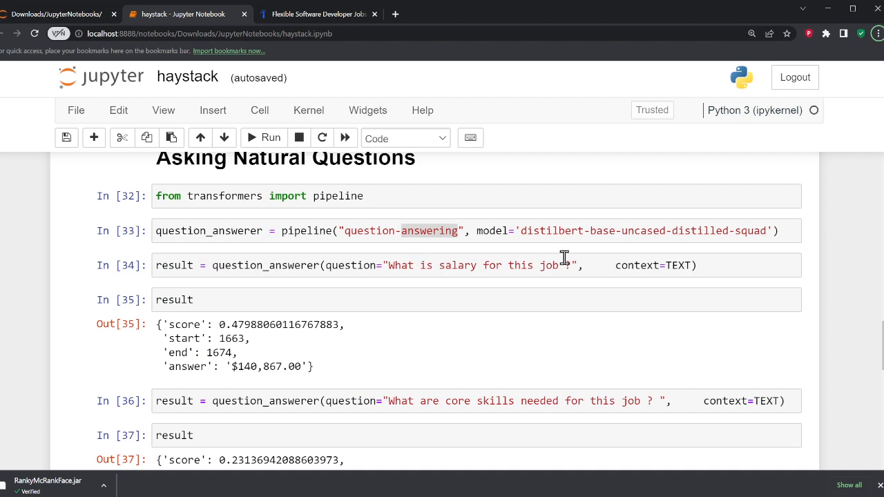
mouse_move(388, 231)
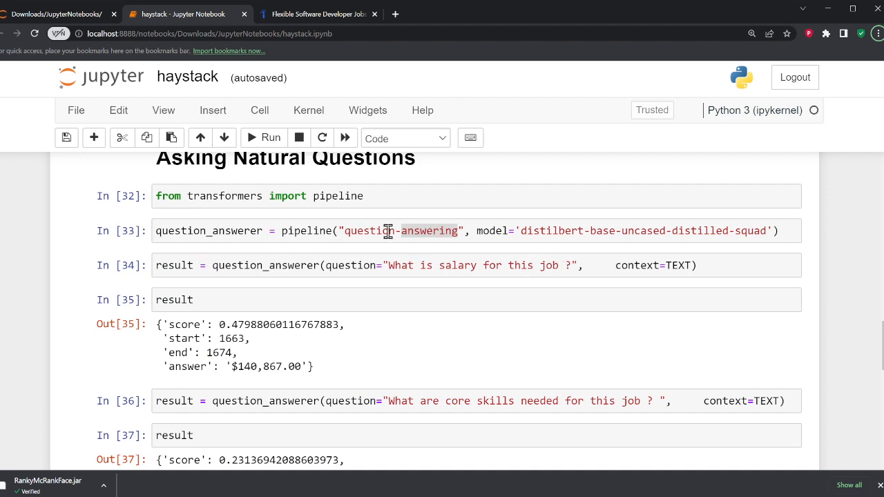
mouse_move(398, 264)
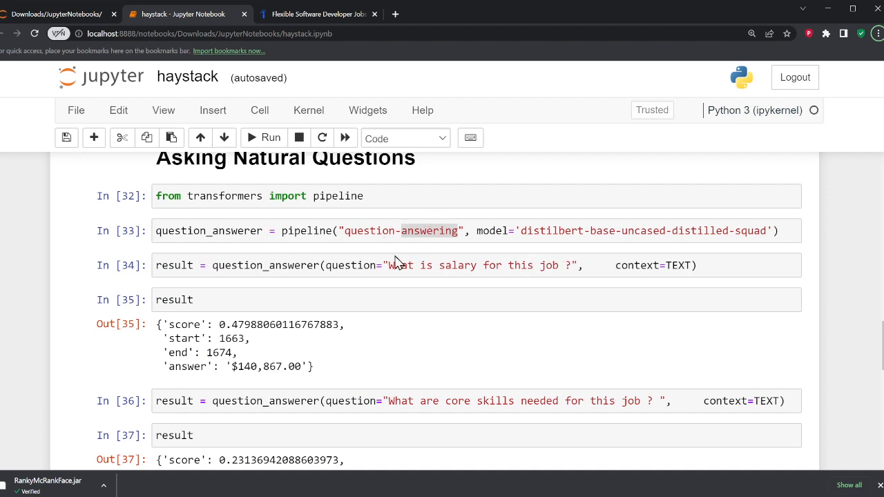
mouse_move(486, 265)
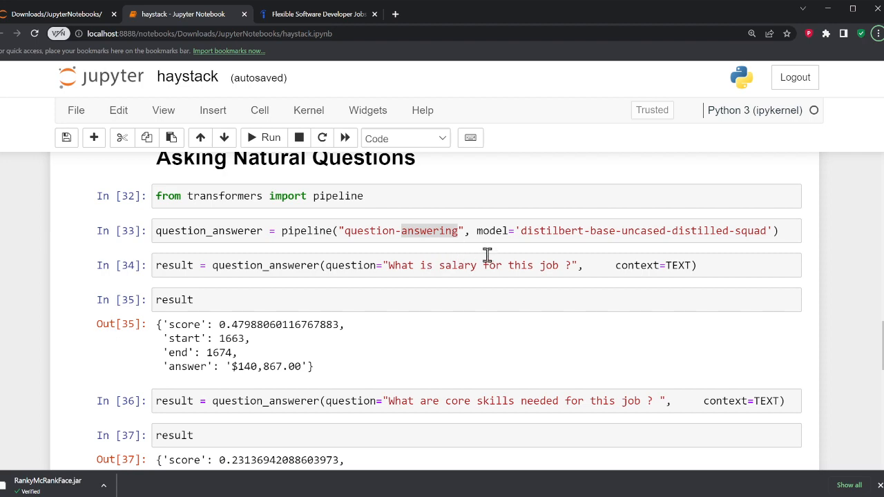
mouse_move(503, 265)
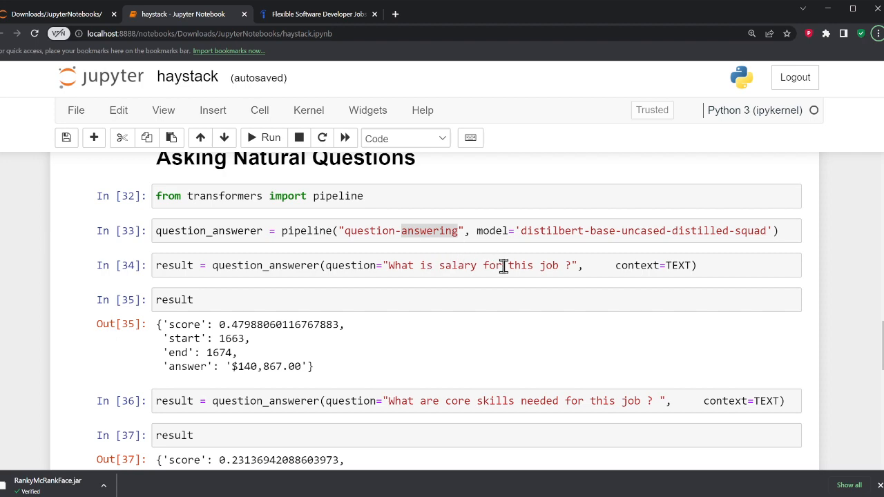
scroll(down, 3)
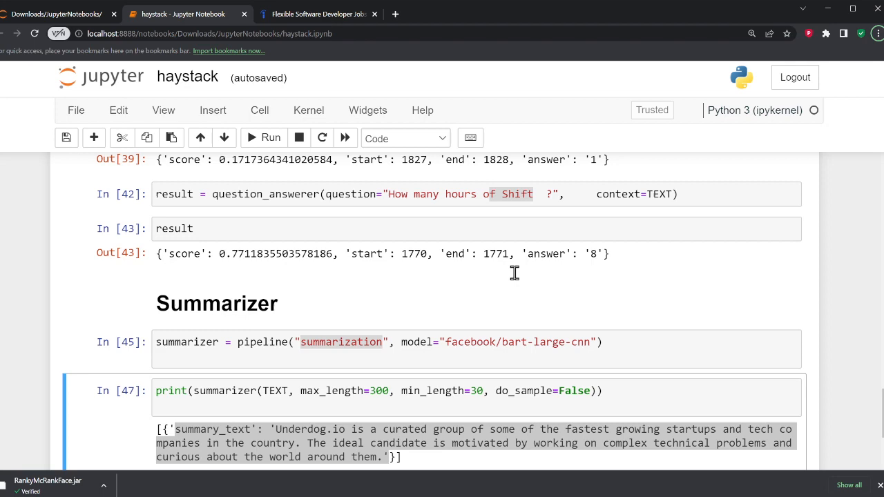
mouse_move(517, 270)
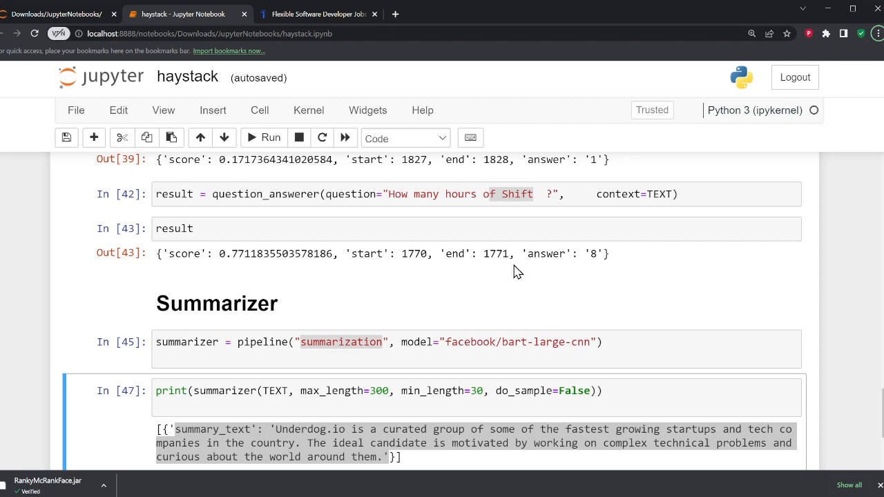
click(583, 14)
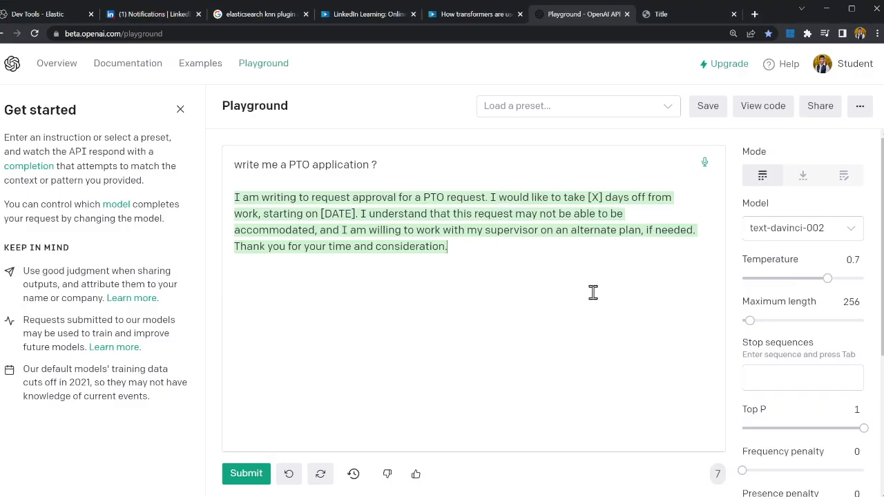
mouse_move(565, 324)
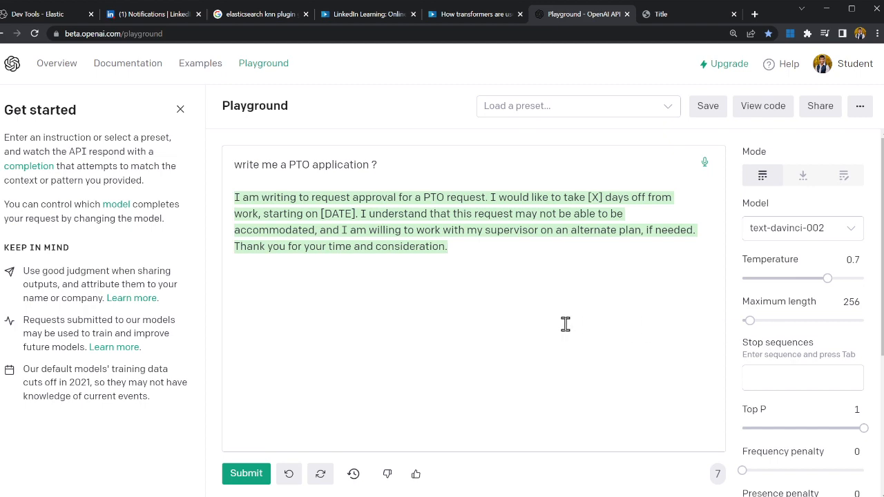
mouse_move(566, 325)
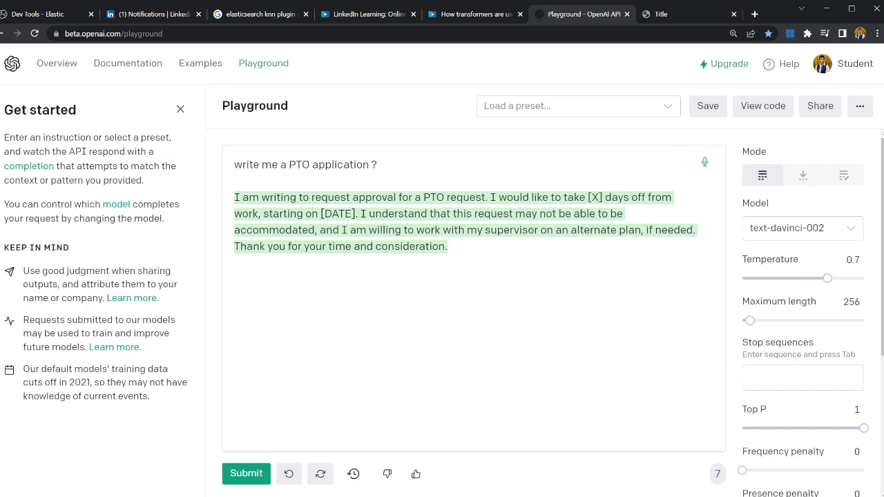